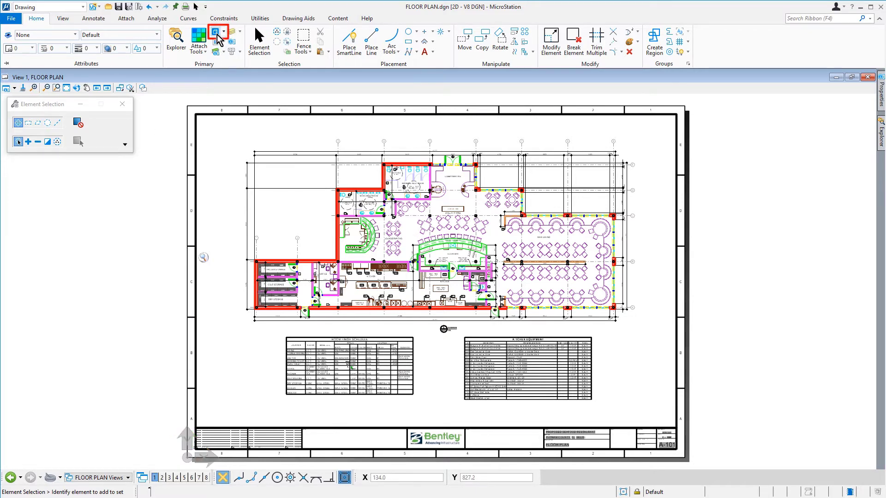
Review the FLOOR PLAN sheet model's properties in the Models list
left_click(218, 32)
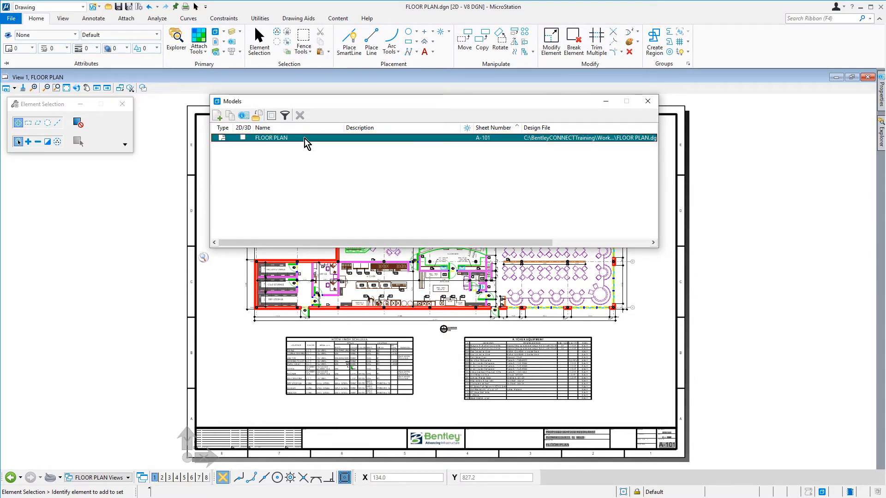
left_click(242, 116)
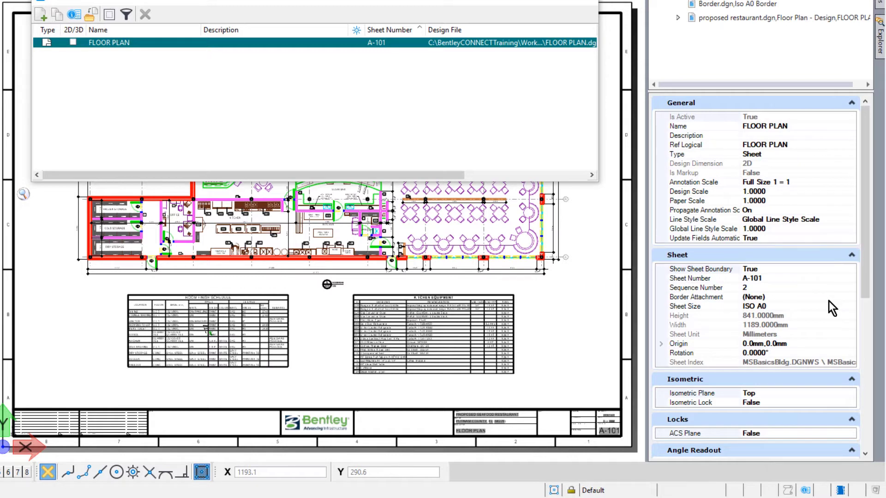
left_click(751, 306)
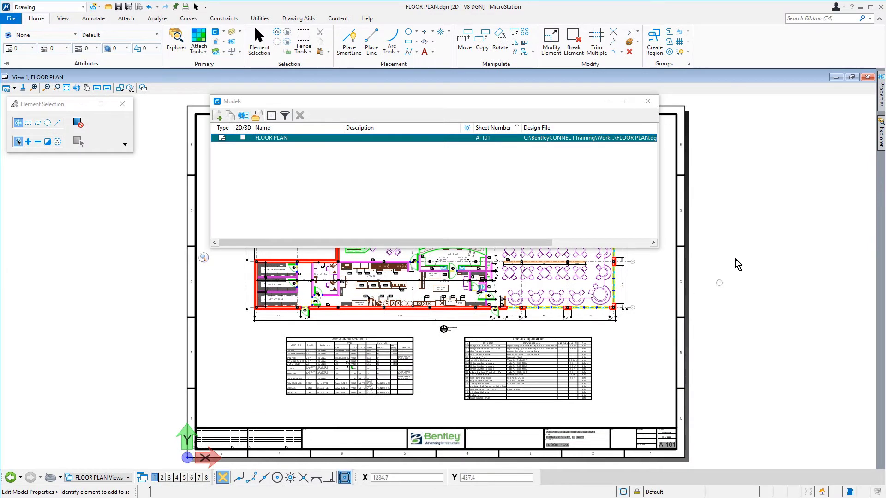
left_click(648, 101)
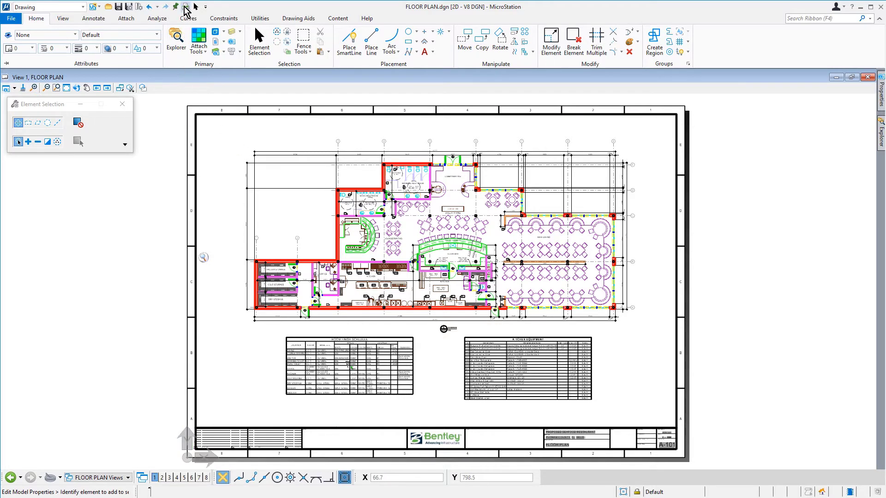
Start a print of the sheet and choose the Bldg PDF driver on ISO A0 landscape paper
left_click(186, 9)
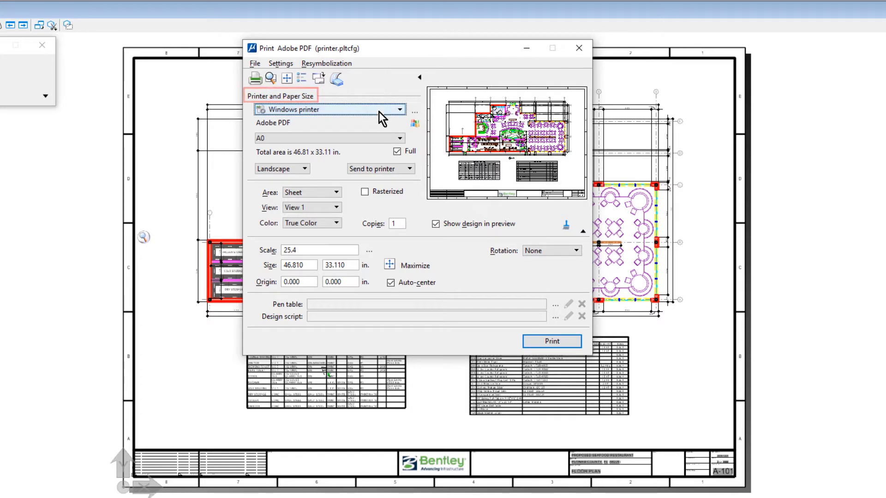
left_click(400, 109)
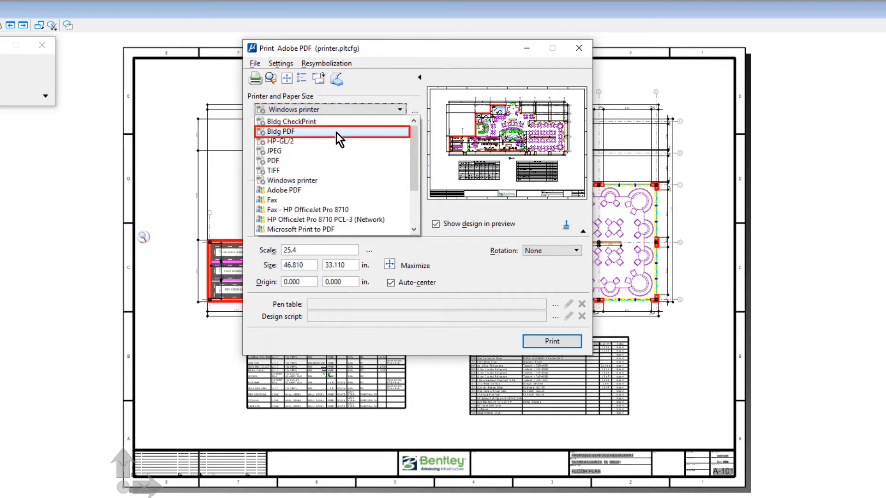
left_click(279, 130)
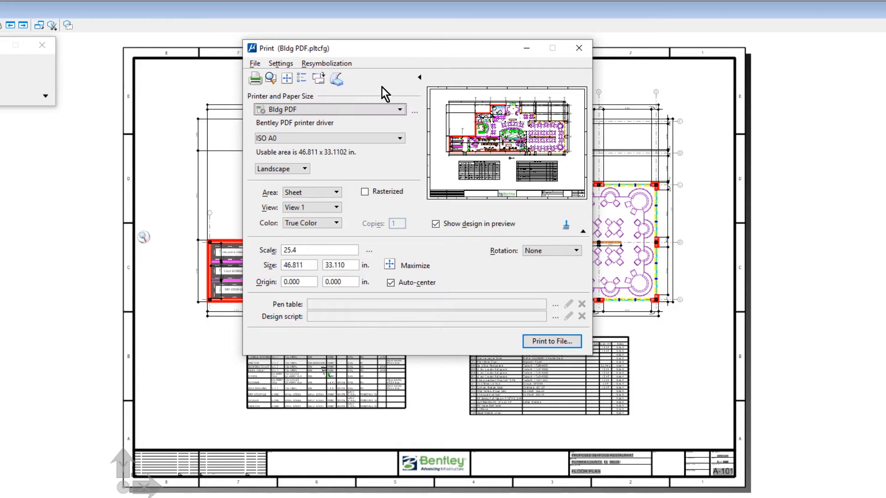
left_click(319, 251)
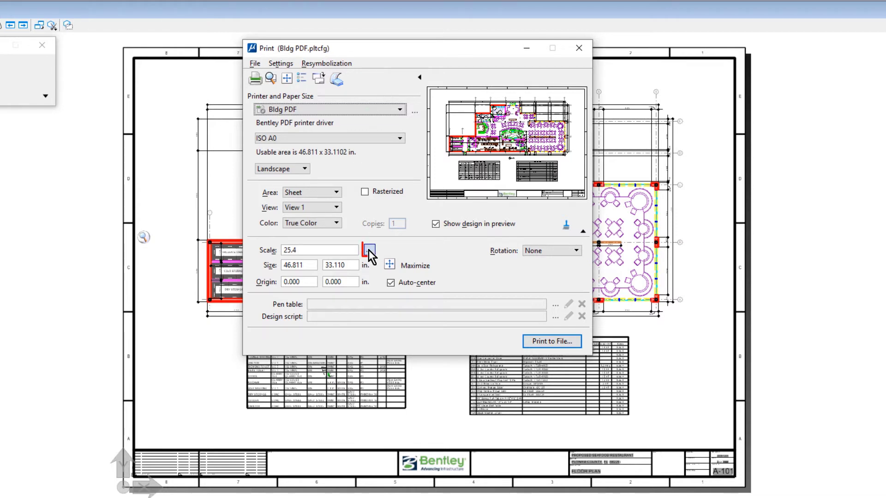
left_click(368, 250)
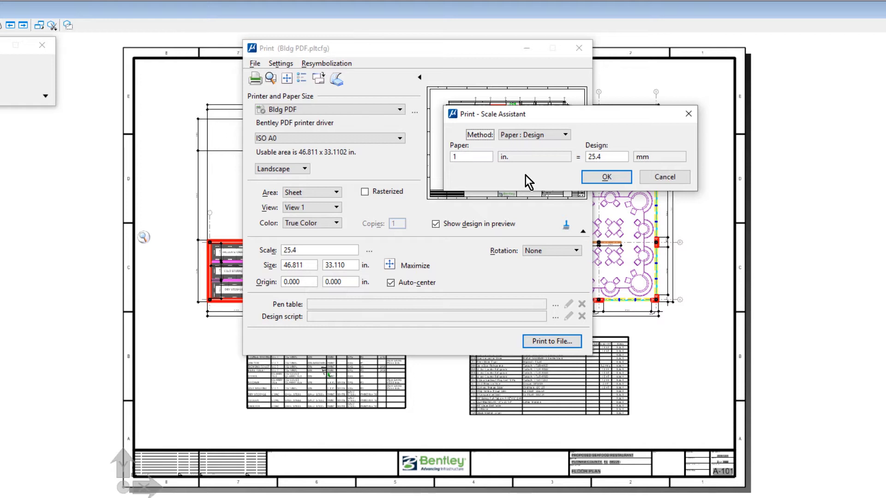
left_click(605, 157)
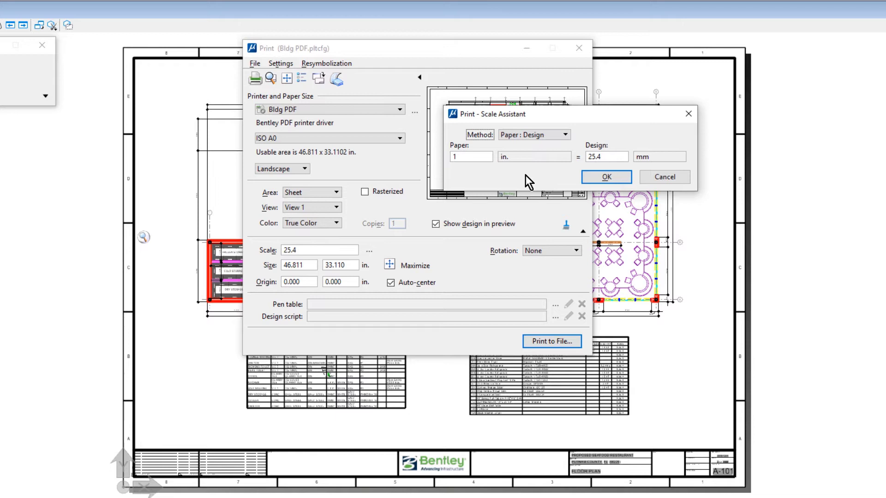
mouse_move(576, 182)
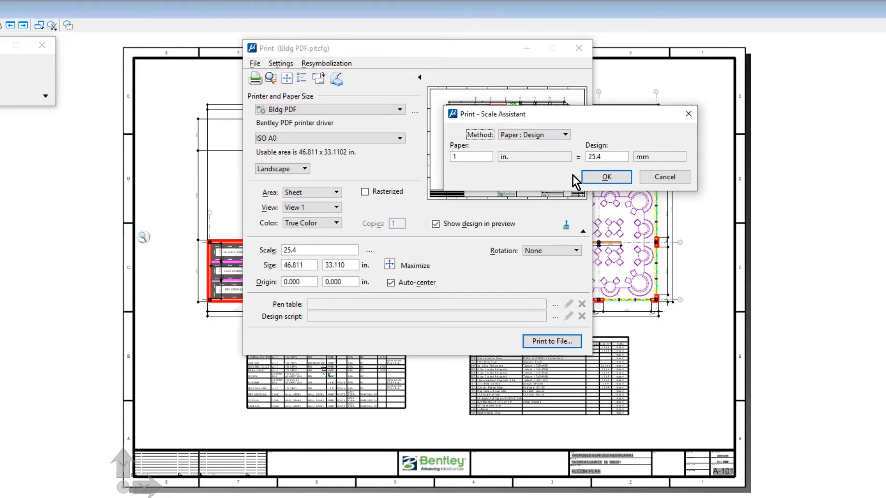
left_click(605, 176)
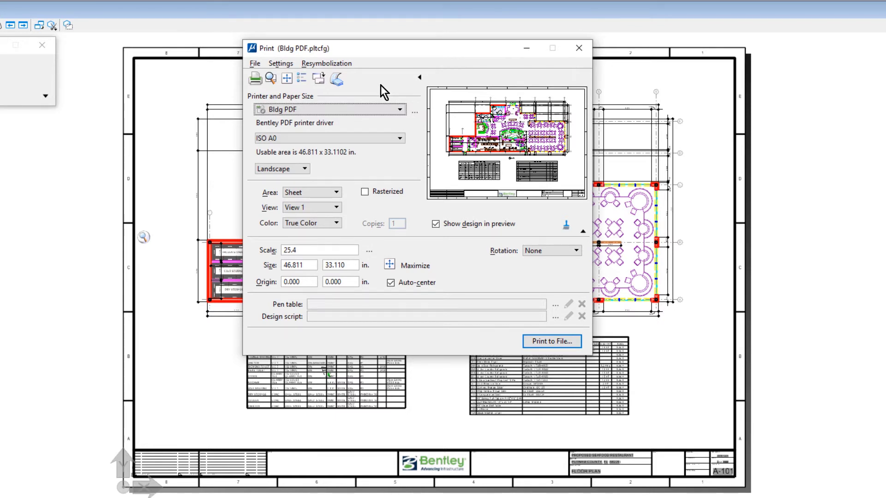
In the Bldg PDF driver's Base Properties, set Automatic Open Plot File After Creation
left_click(255, 62)
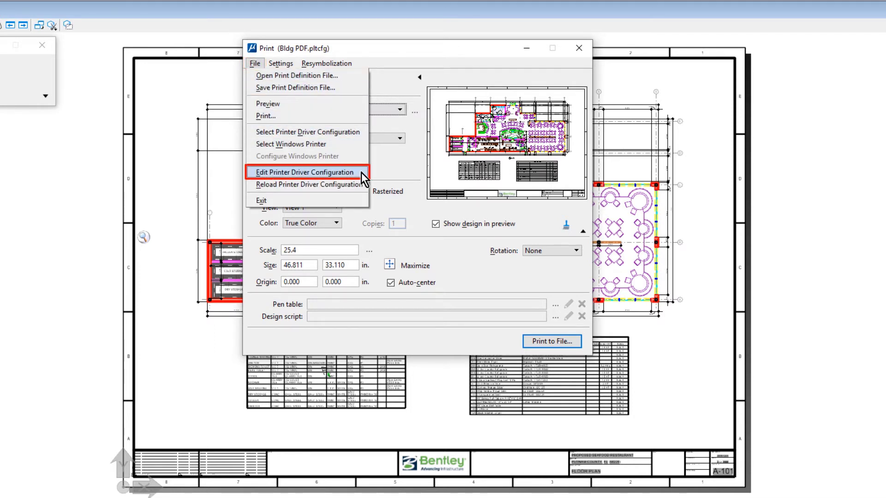
left_click(304, 172)
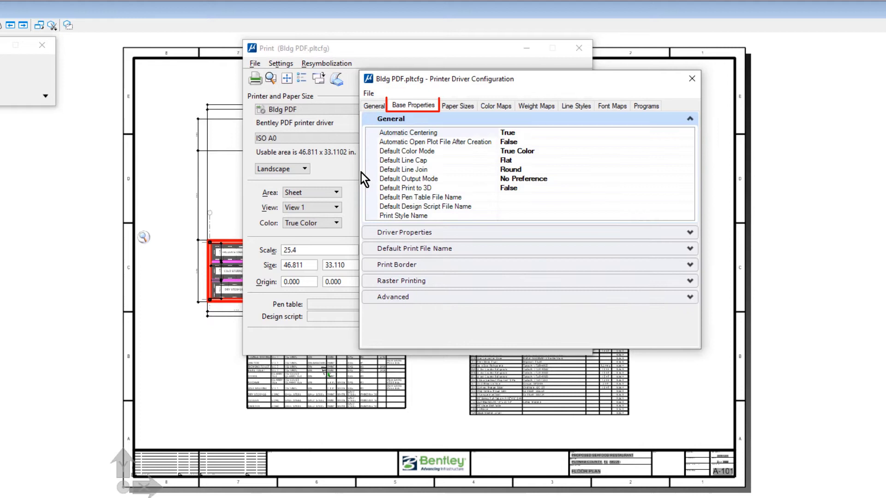
left_click(413, 106)
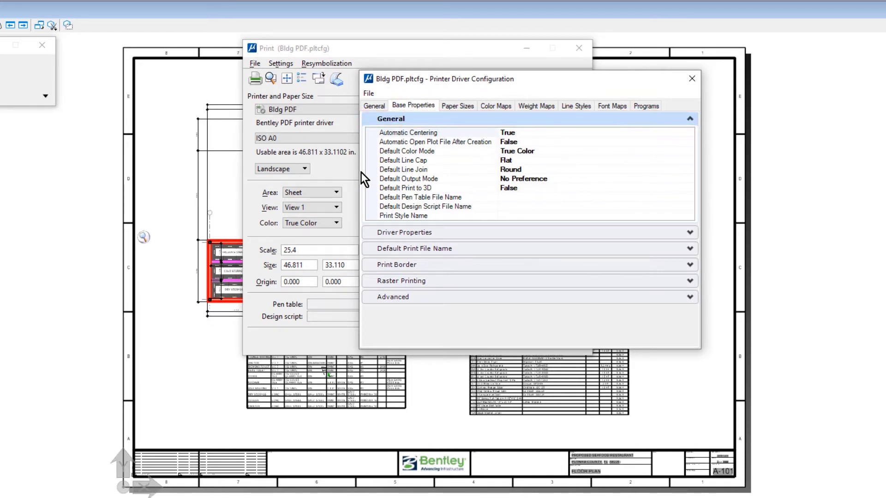
left_click(435, 142)
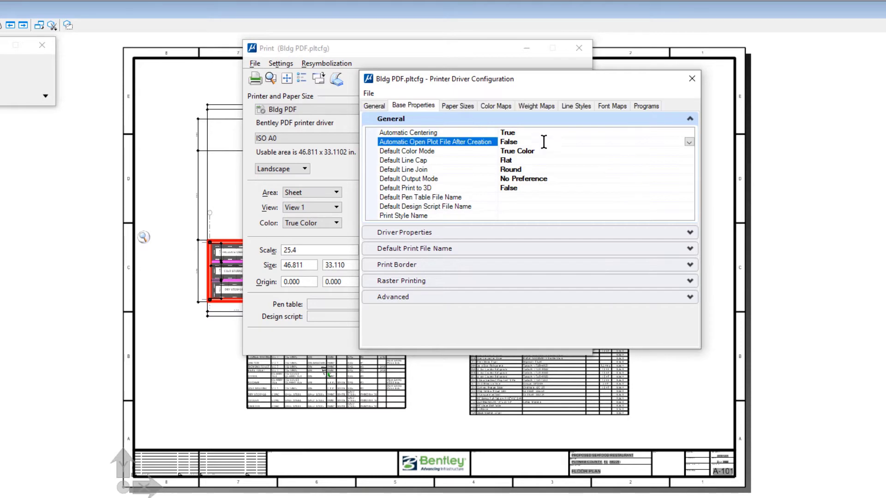
left_click(689, 142)
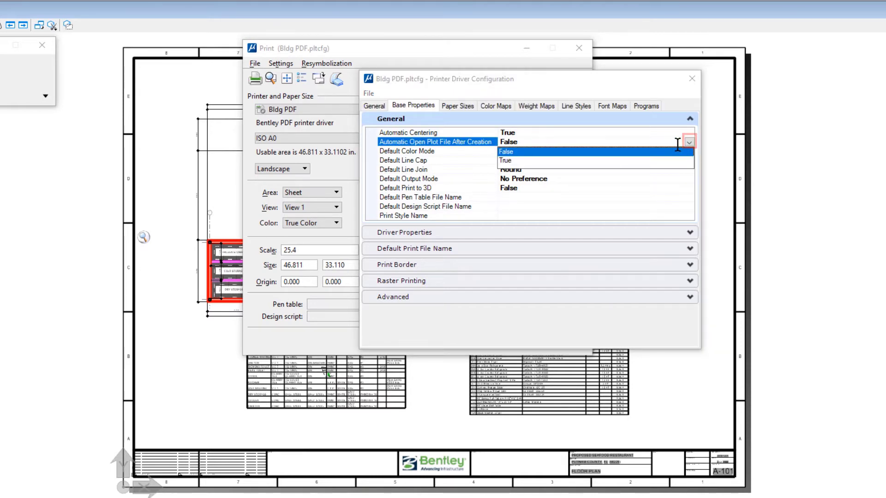
left_click(505, 152)
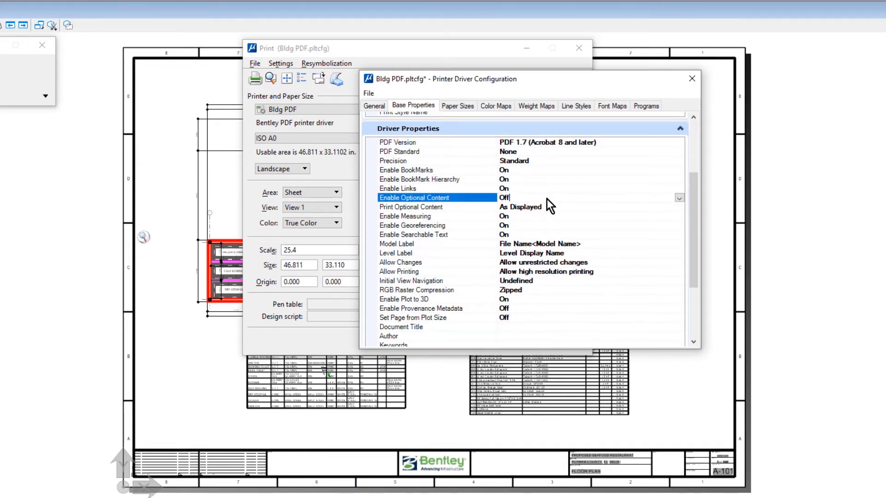
Set Enable Optional Content to On and save the driver configuration
left_click(678, 198)
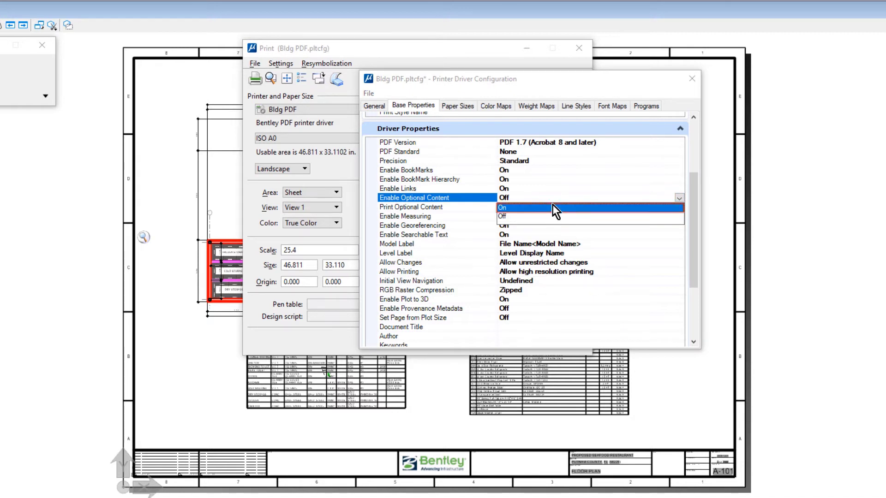
left_click(501, 207)
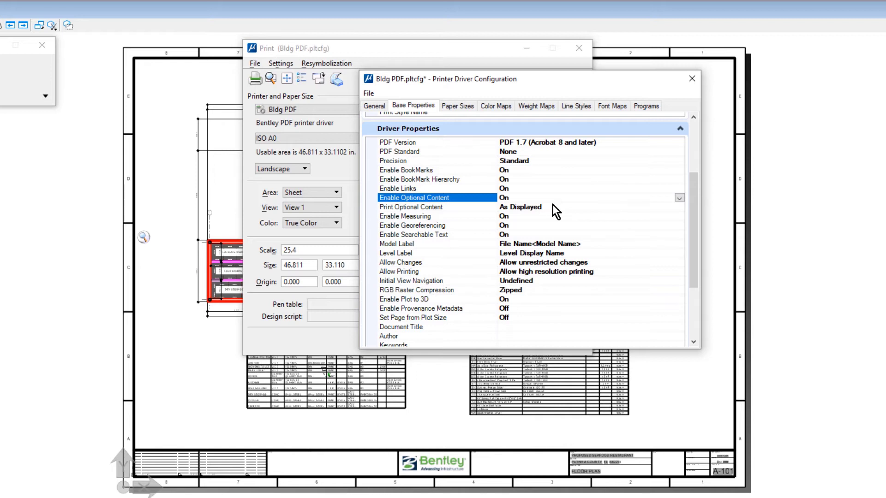
mouse_move(412, 147)
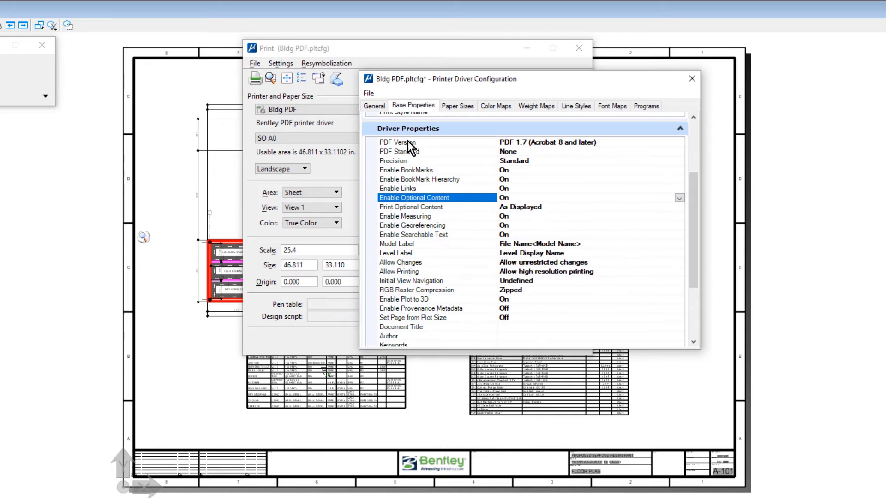
left_click(368, 92)
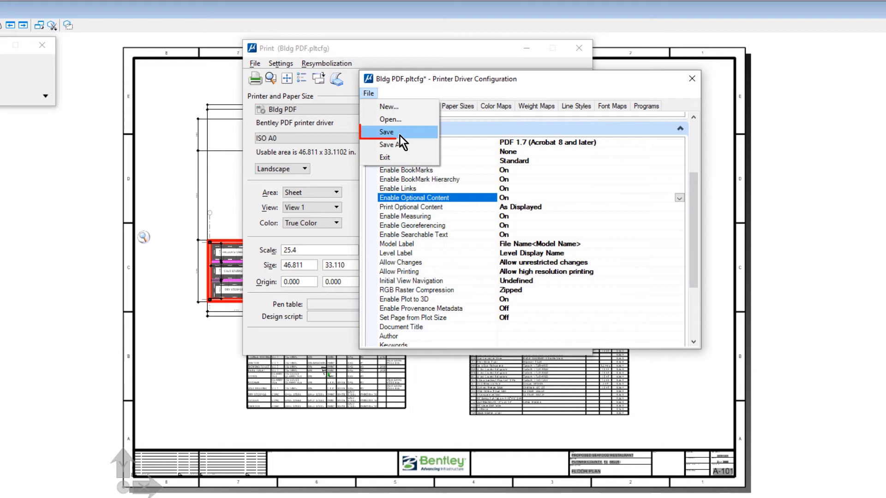
left_click(386, 132)
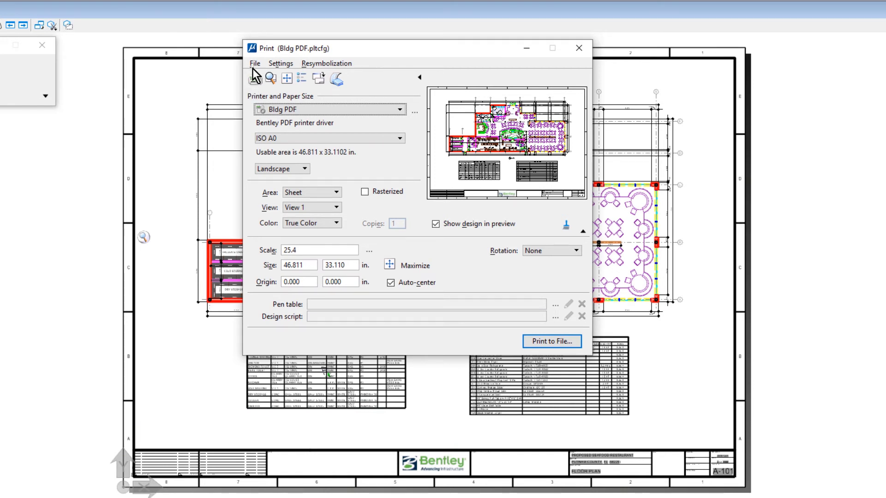
left_click(255, 63)
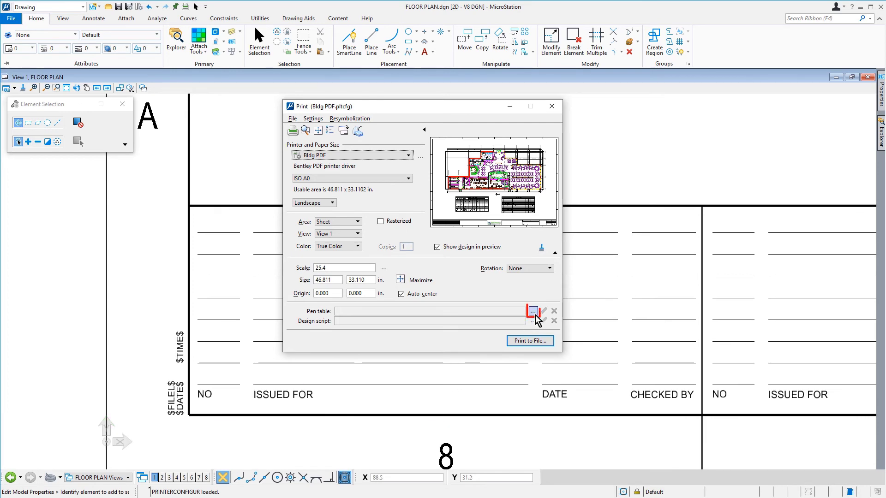
Load Bldg Sheet.tbl from the Pen Tables folder as the print's pen table
left_click(533, 311)
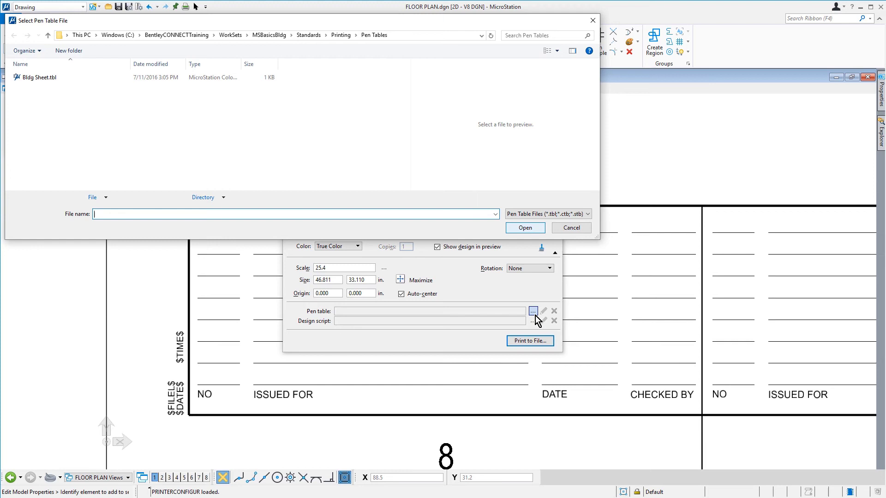
left_click(40, 77)
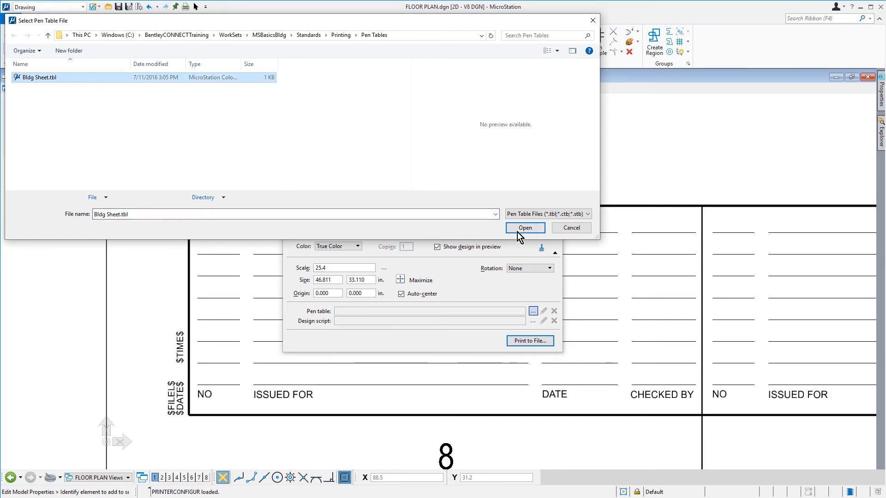
left_click(525, 228)
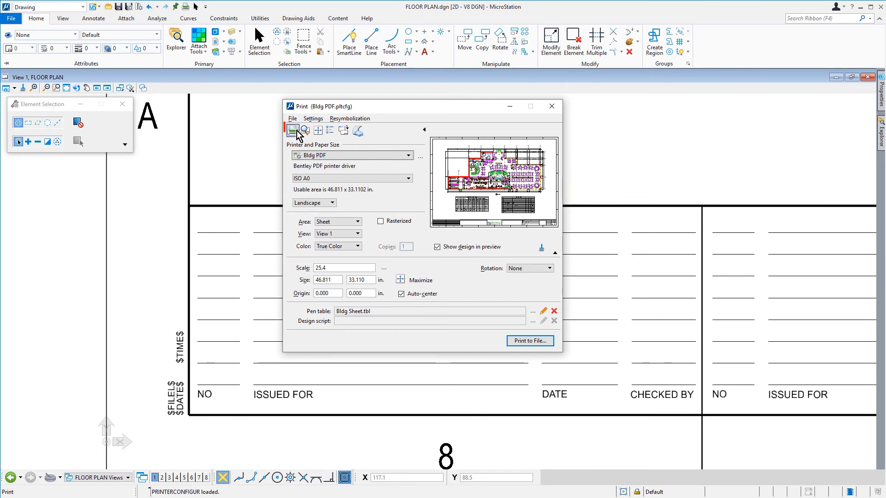
Print the sheet to FLOOR PLAN.pdf in the out folder, opening it in Acrobat
left_click(529, 341)
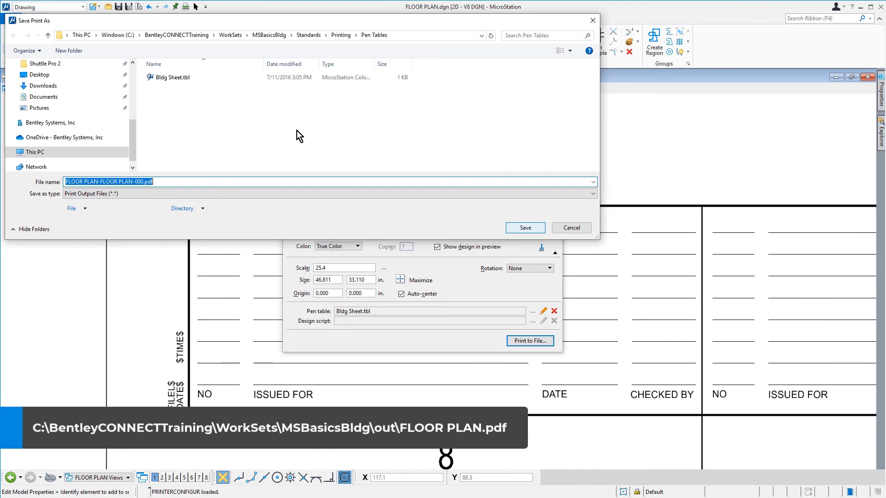
type("FLOOR PLAN")
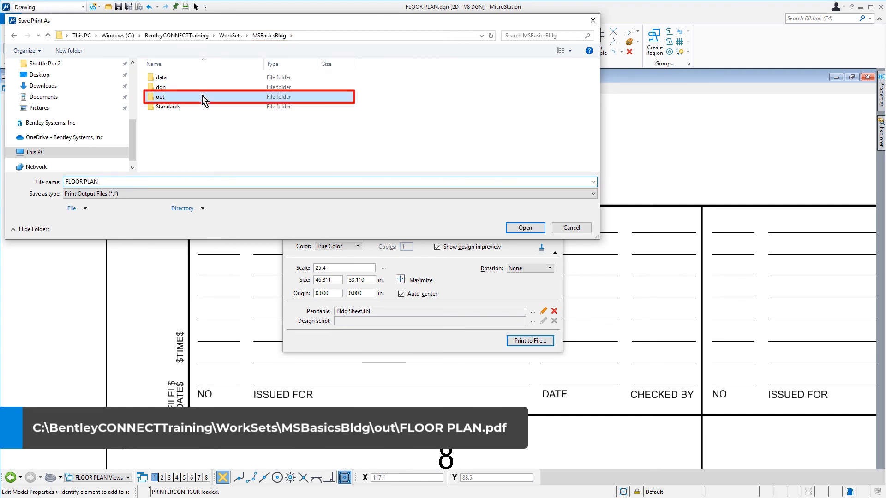
double_click(161, 97)
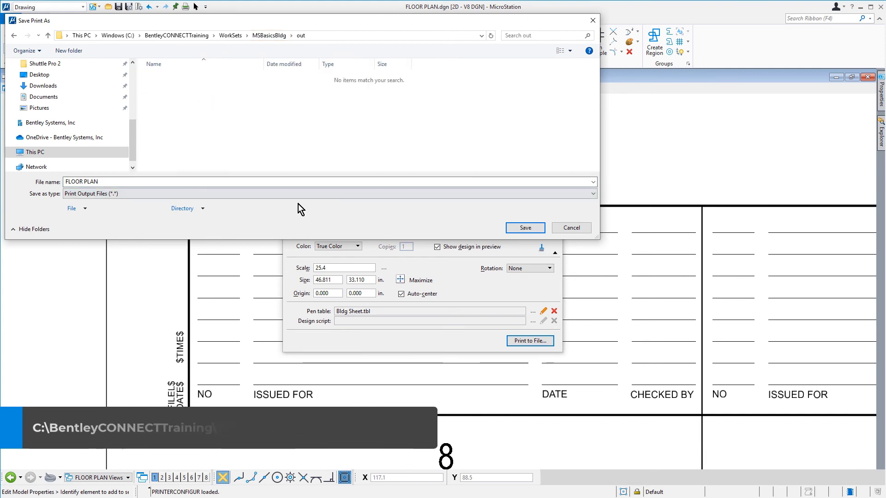
left_click(524, 228)
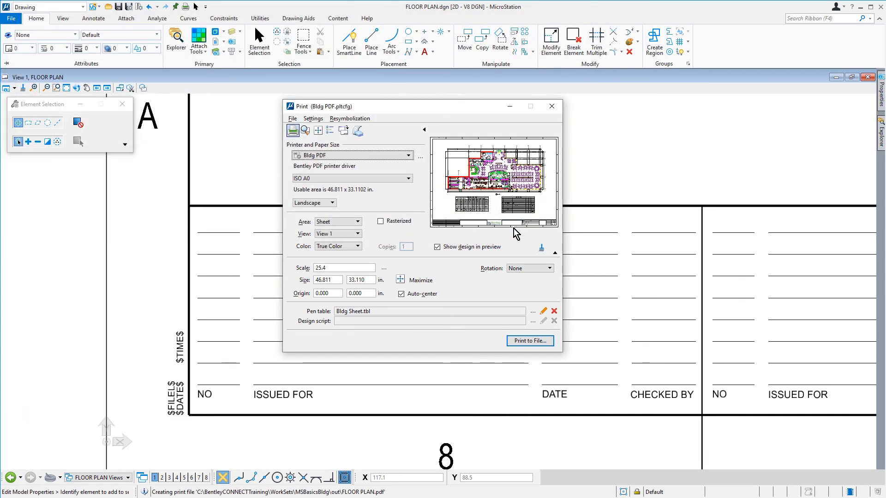
left_click(529, 340)
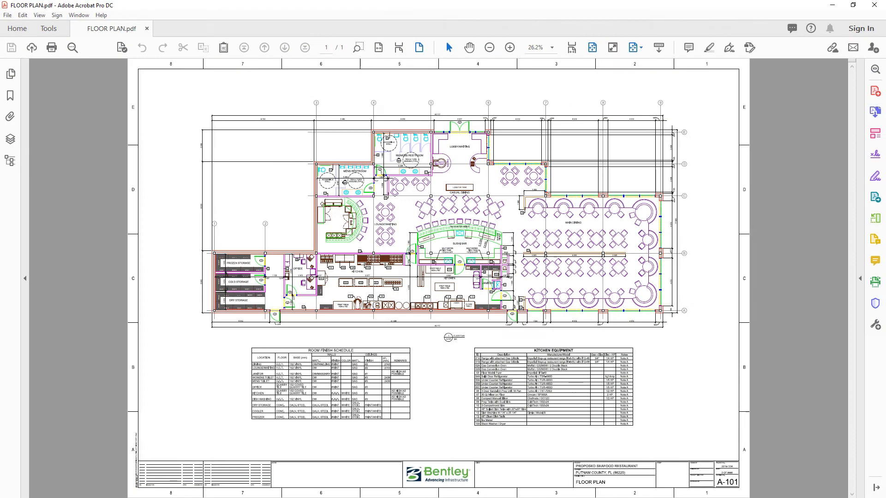